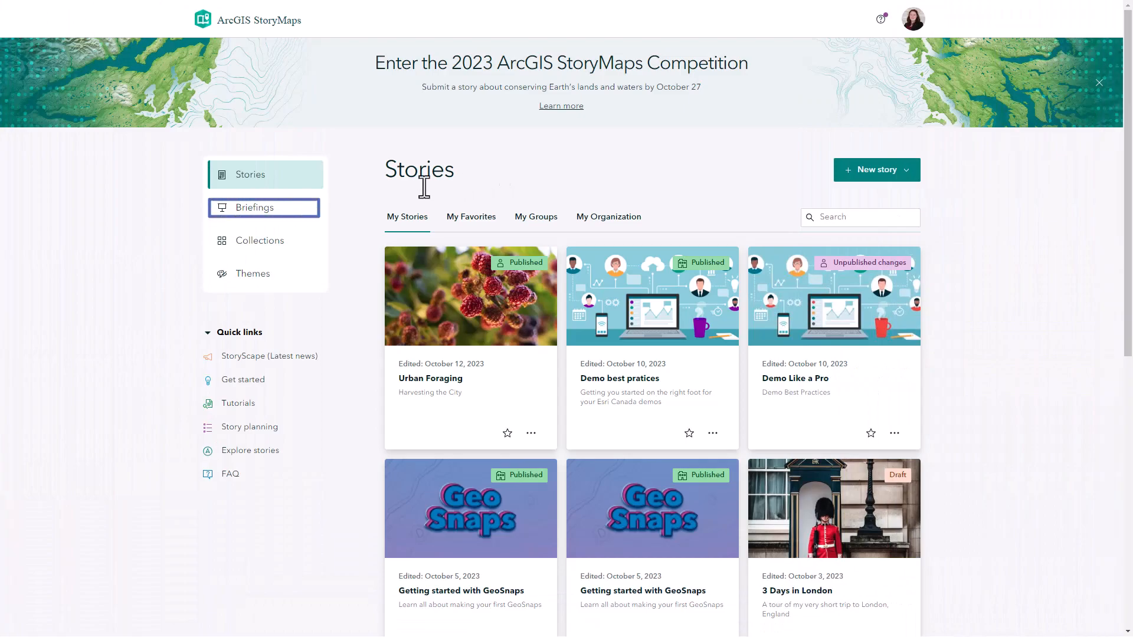
# Go to the Briefings page and start a new blank briefing.
pyautogui.click(258, 207)
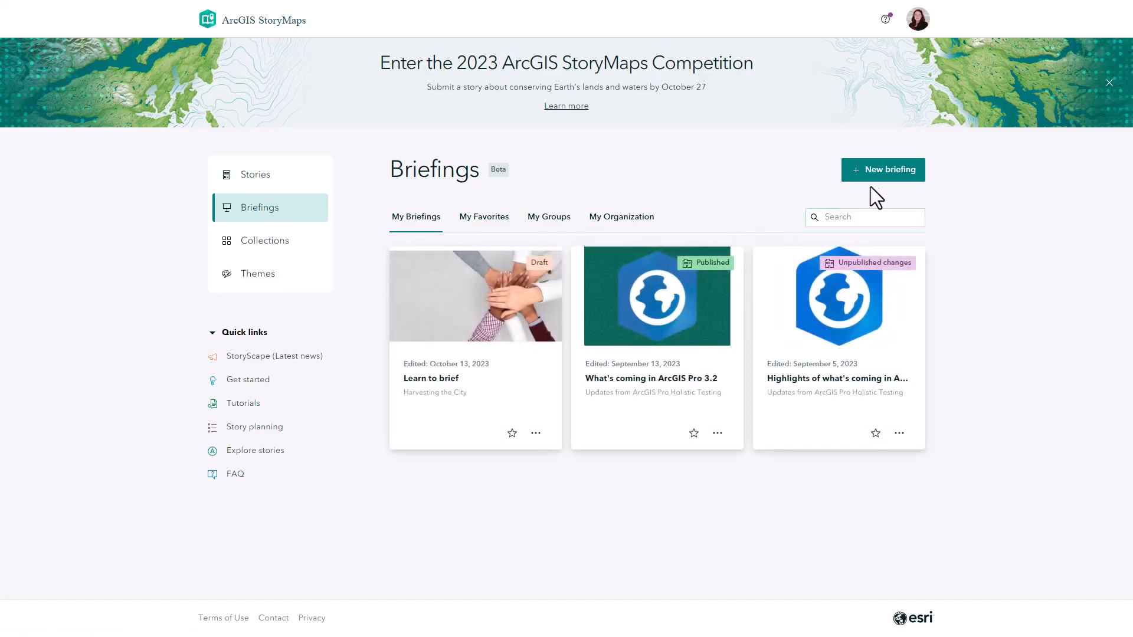
pyautogui.click(881, 170)
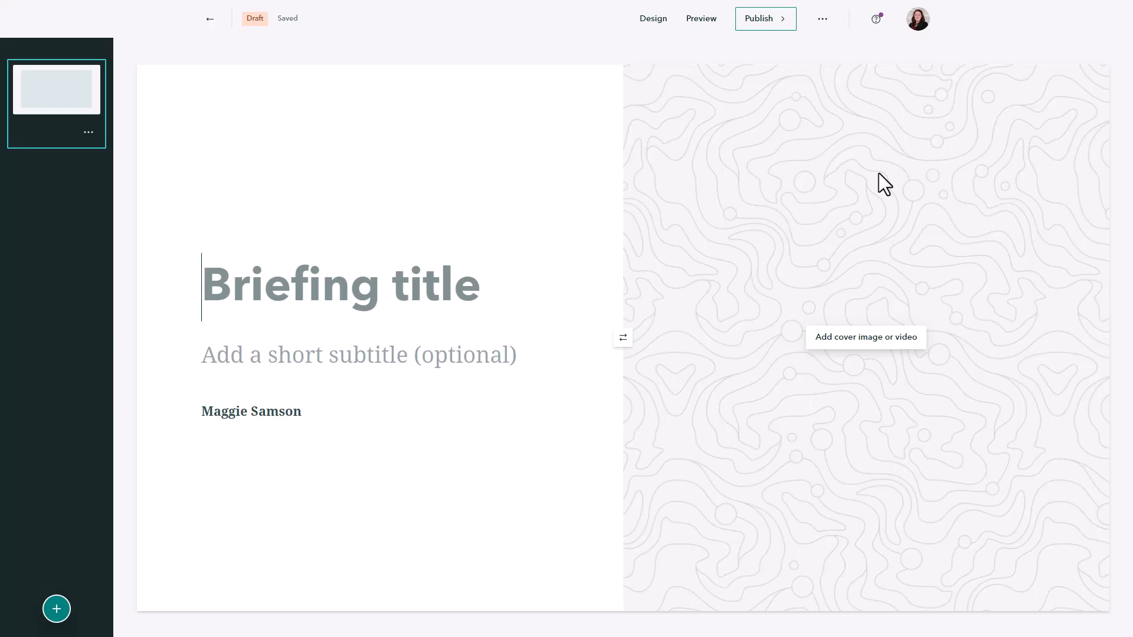
# Title the cover 'Urban Foraging', subtitle 'Harvesting the City', with a berry cover photo.
pyautogui.write('Urban Foraging')
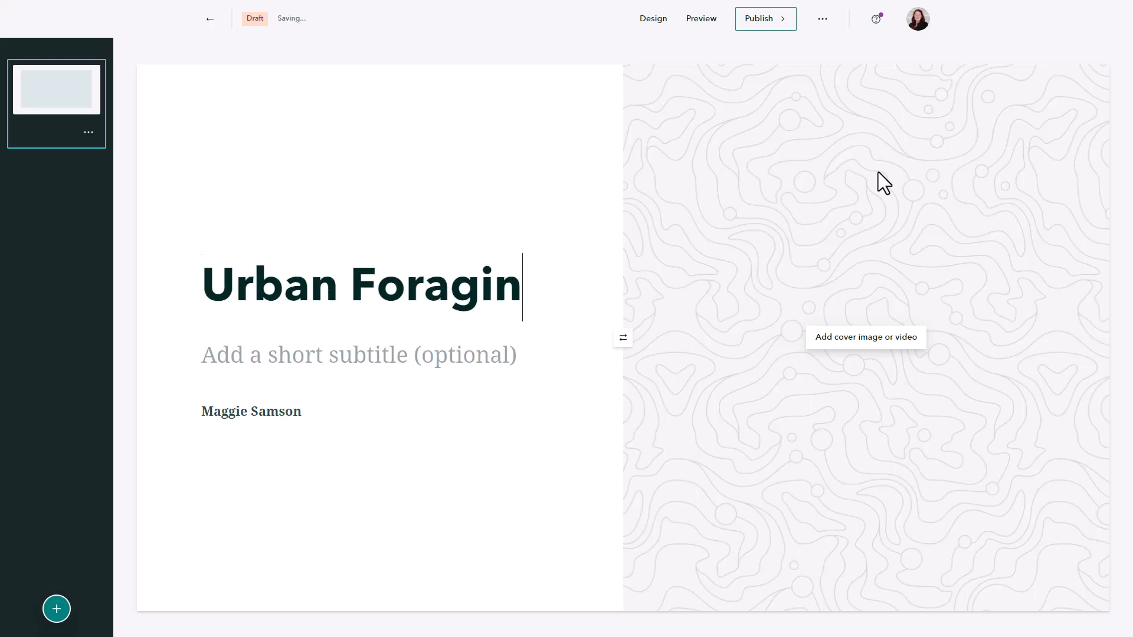
pyautogui.click(865, 336)
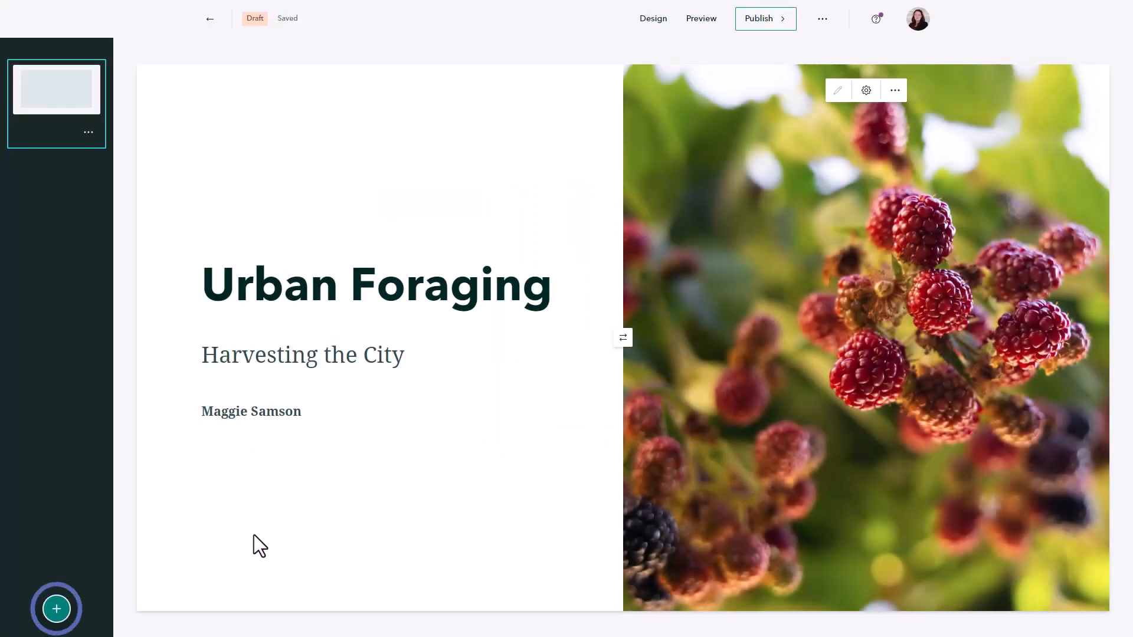
pyautogui.click(56, 608)
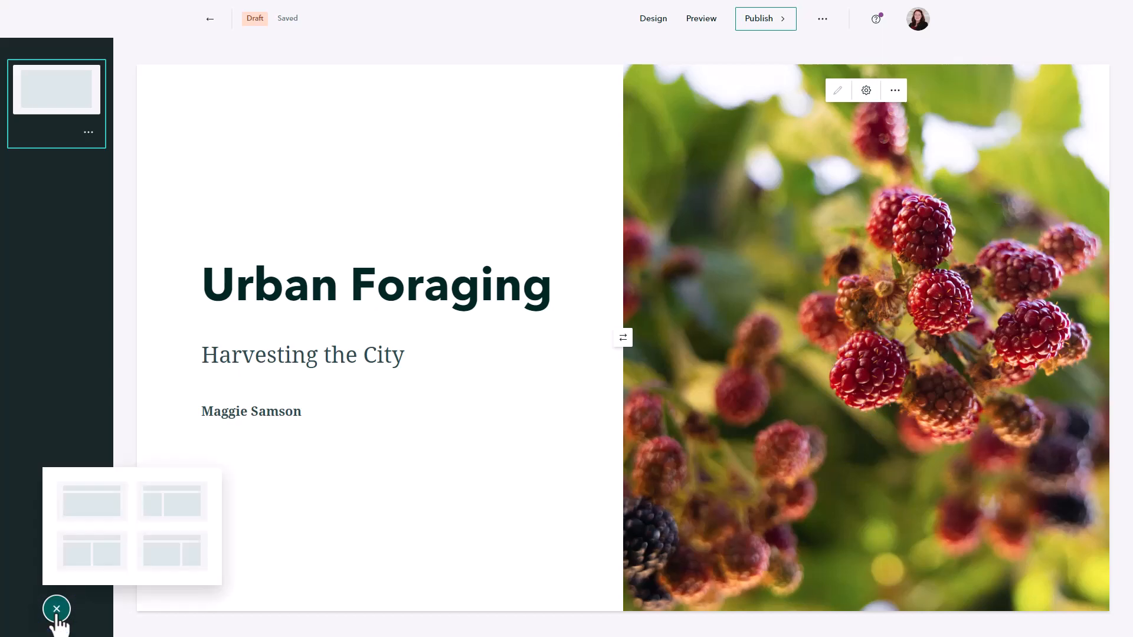
pyautogui.moveTo(91, 553)
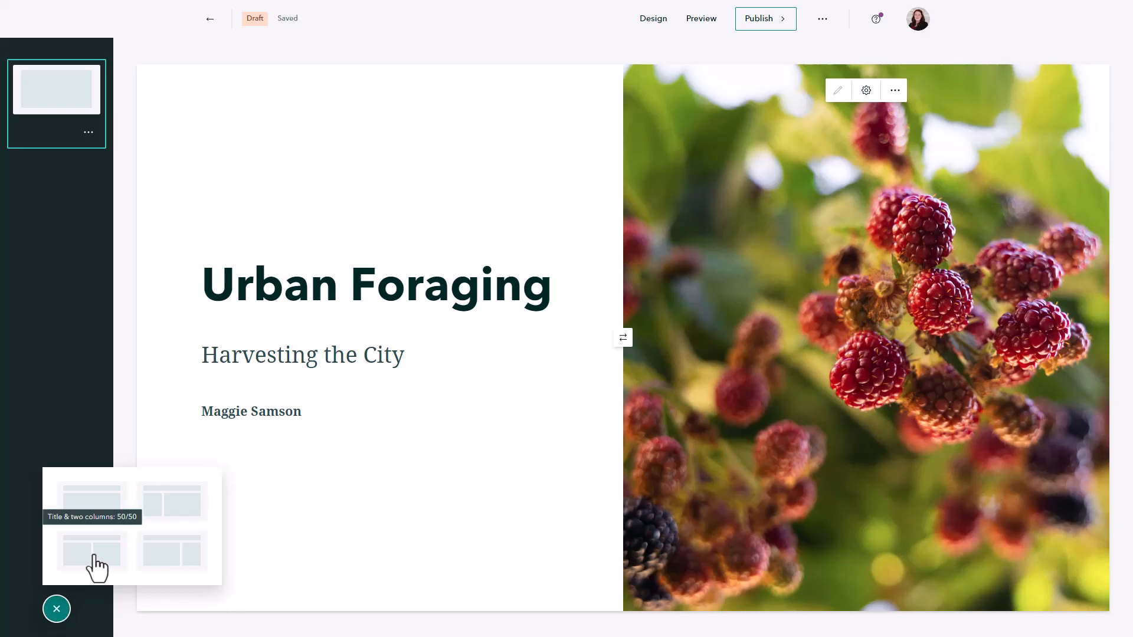
# Add a 50/50 'What is Urban Foraging?' slide with text and a berry photo, then edit the photo.
pyautogui.click(92, 552)
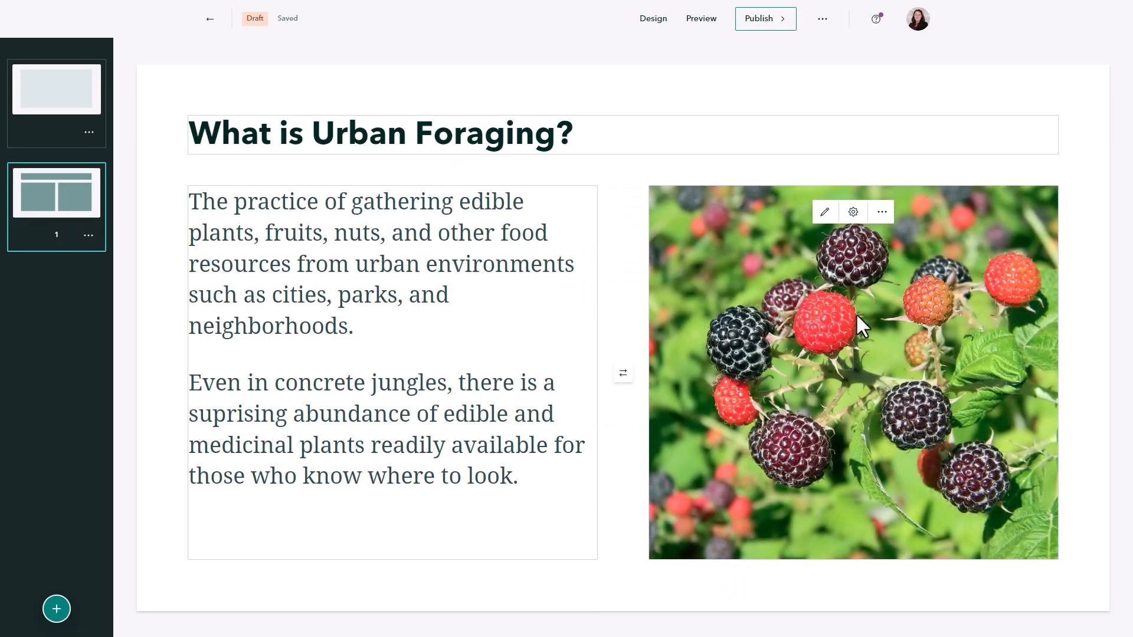
pyautogui.click(824, 212)
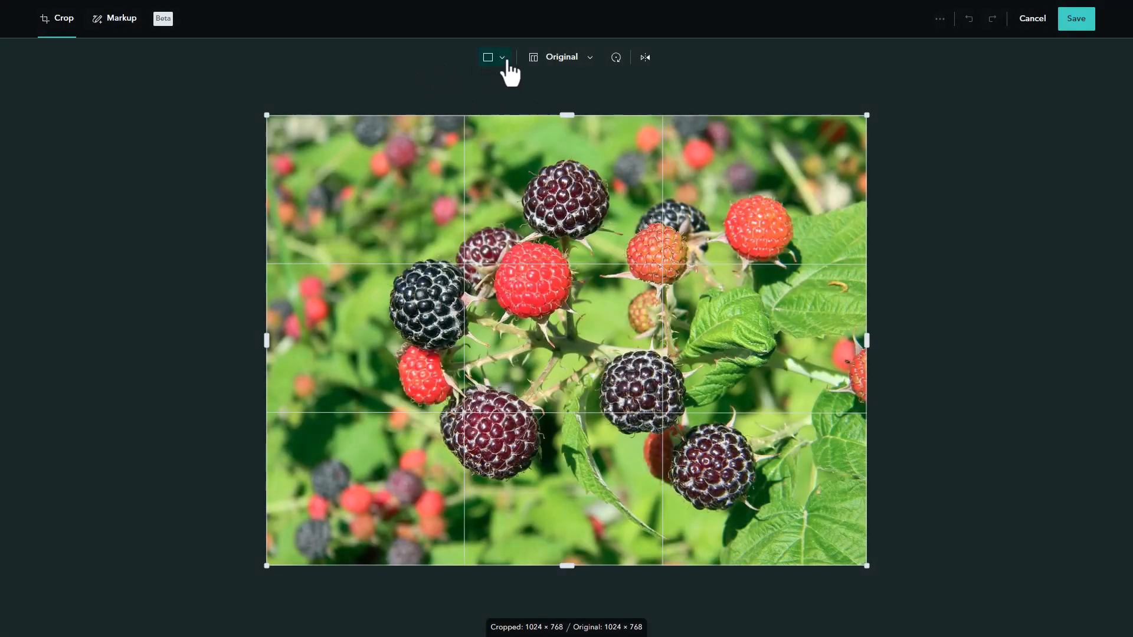
# Crop the berry photo to a circle with Square ratio and save.
pyautogui.click(494, 57)
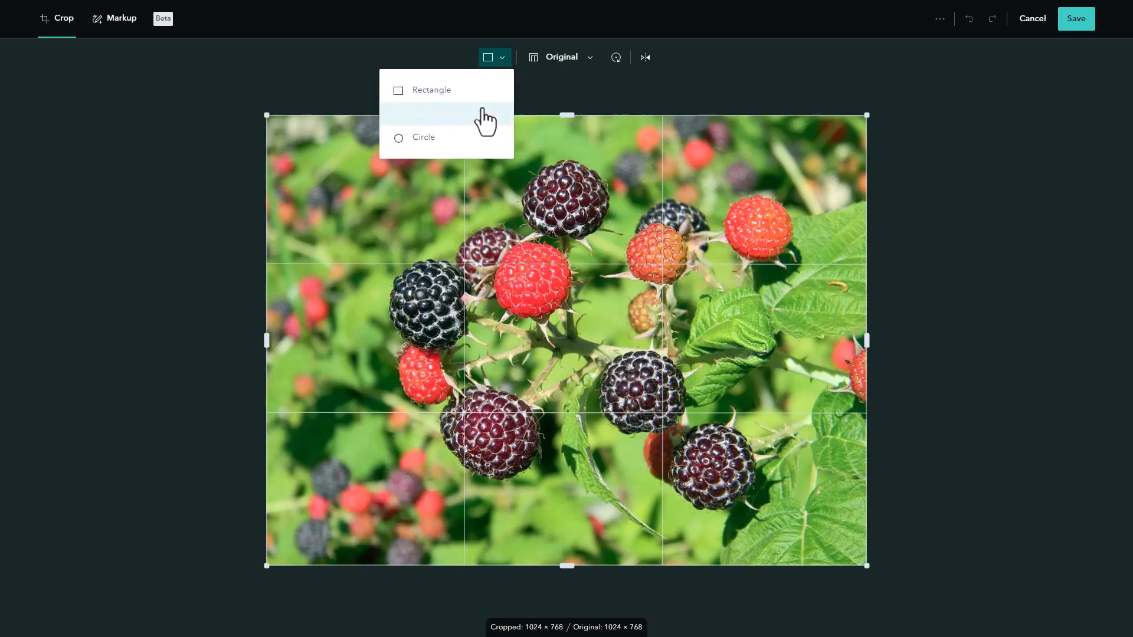
pyautogui.click(560, 57)
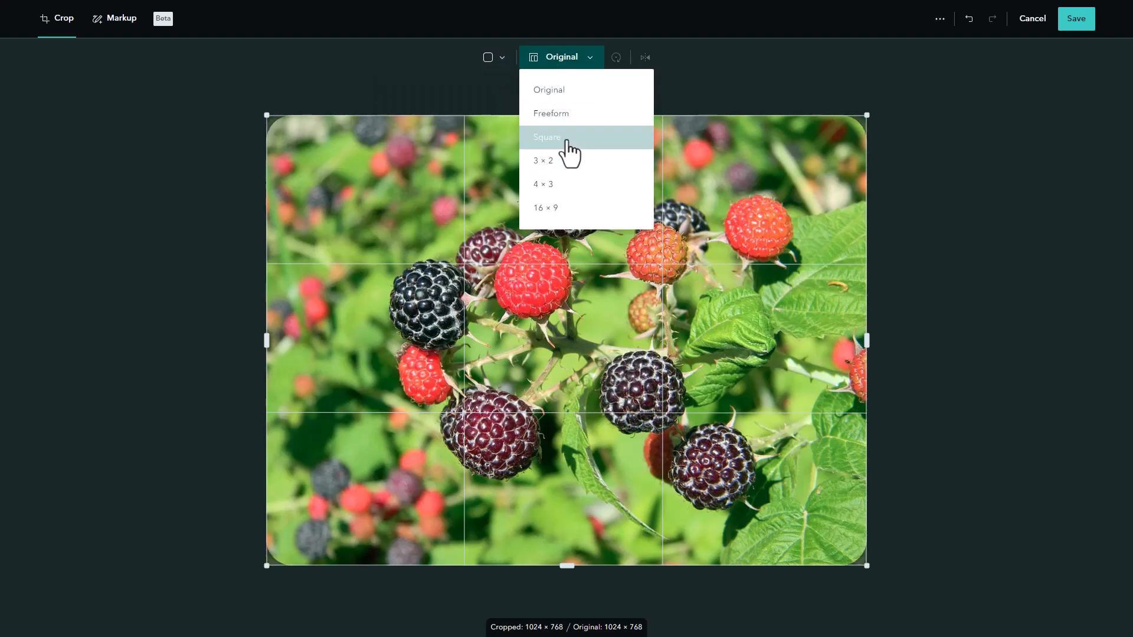
pyautogui.click(547, 137)
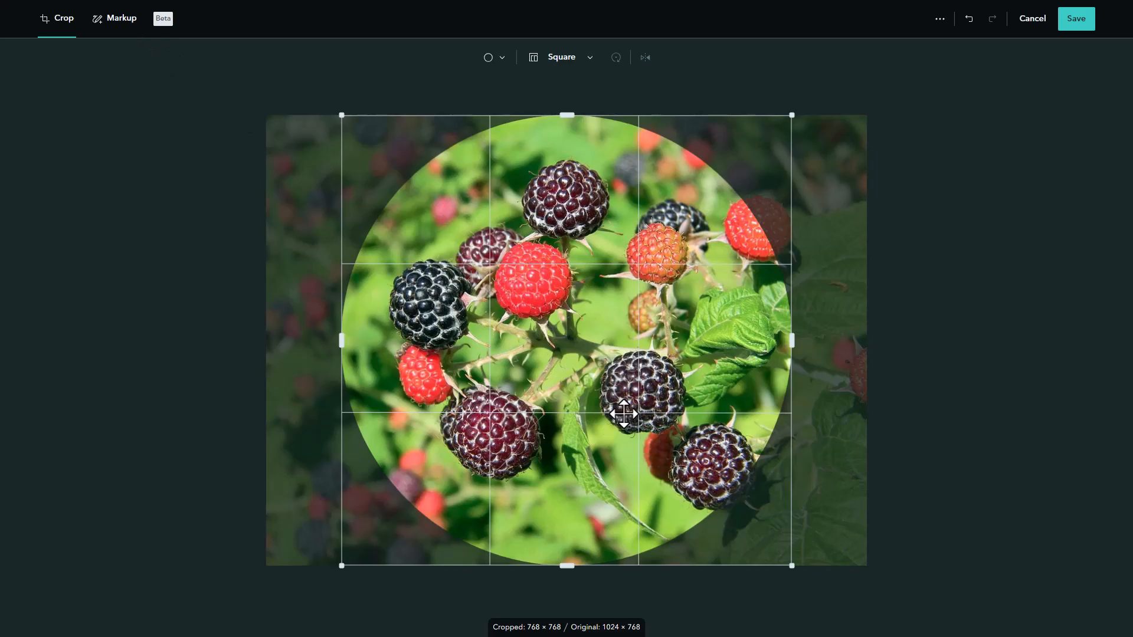
pyautogui.click(1074, 19)
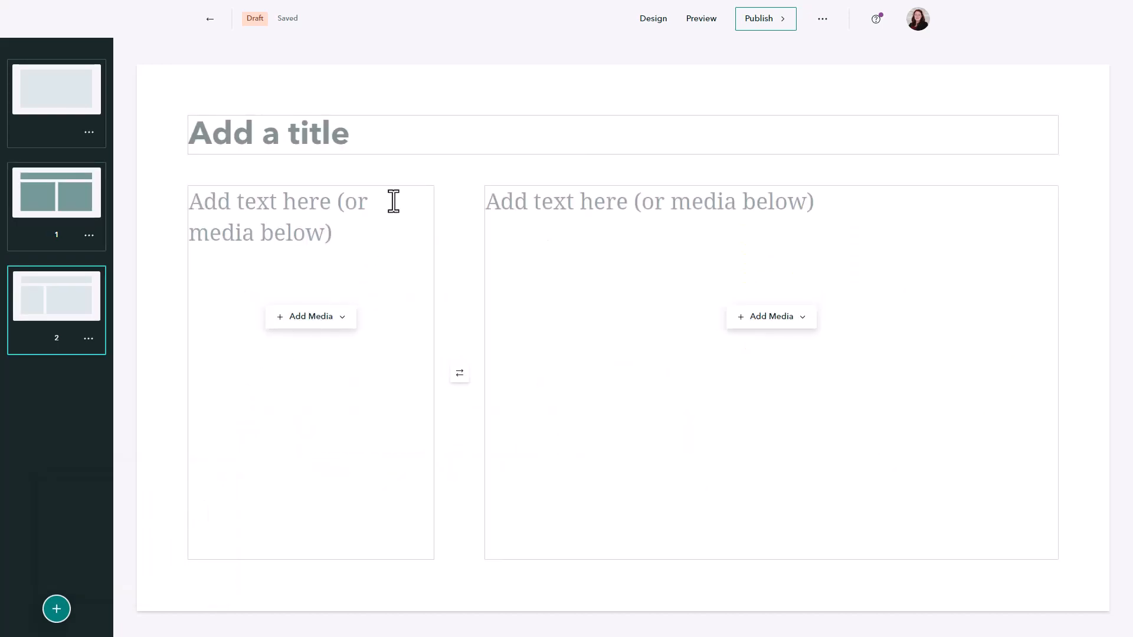
# Title the third slide 'What is being foraged near me?' and place the Hamilton foraging map.
pyautogui.write('What is being foraged')
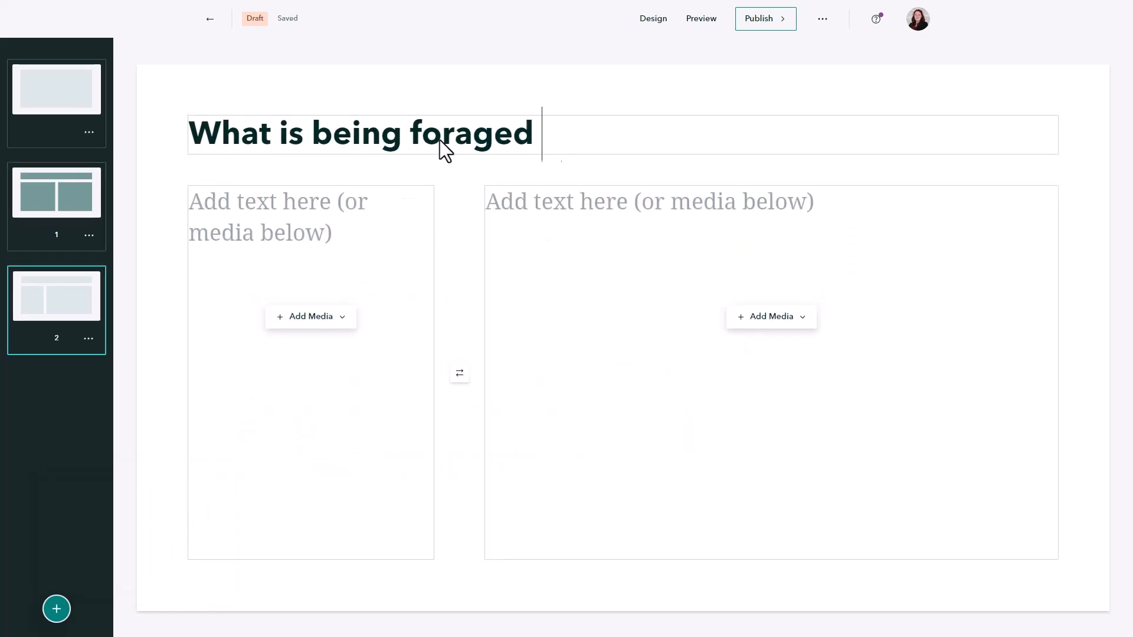
pyautogui.write('near me?')
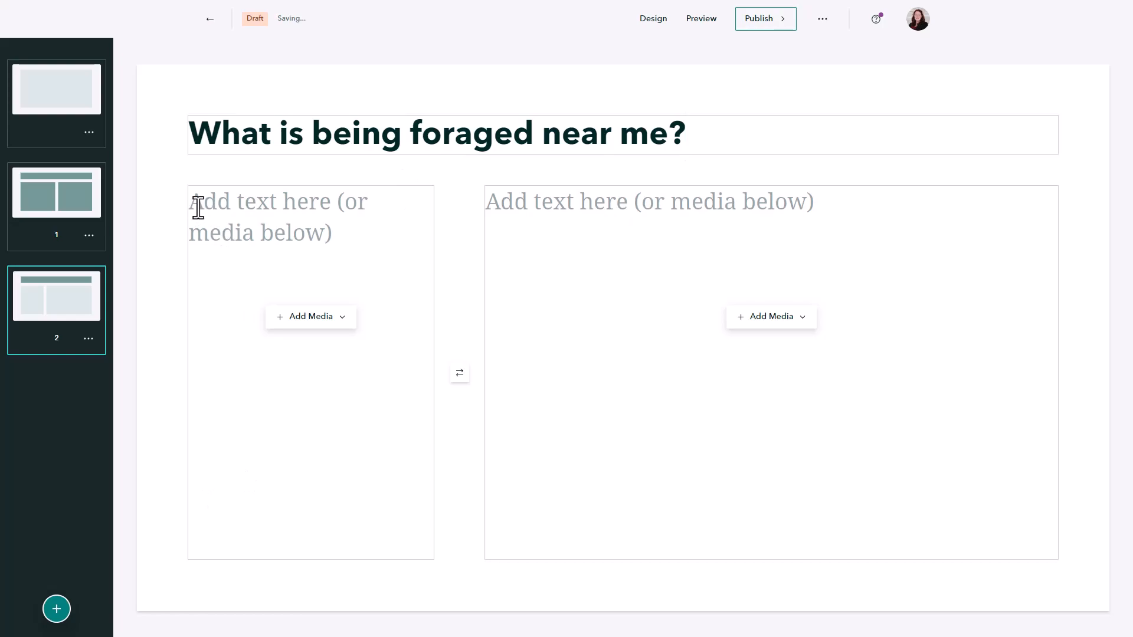
pyautogui.click(771, 316)
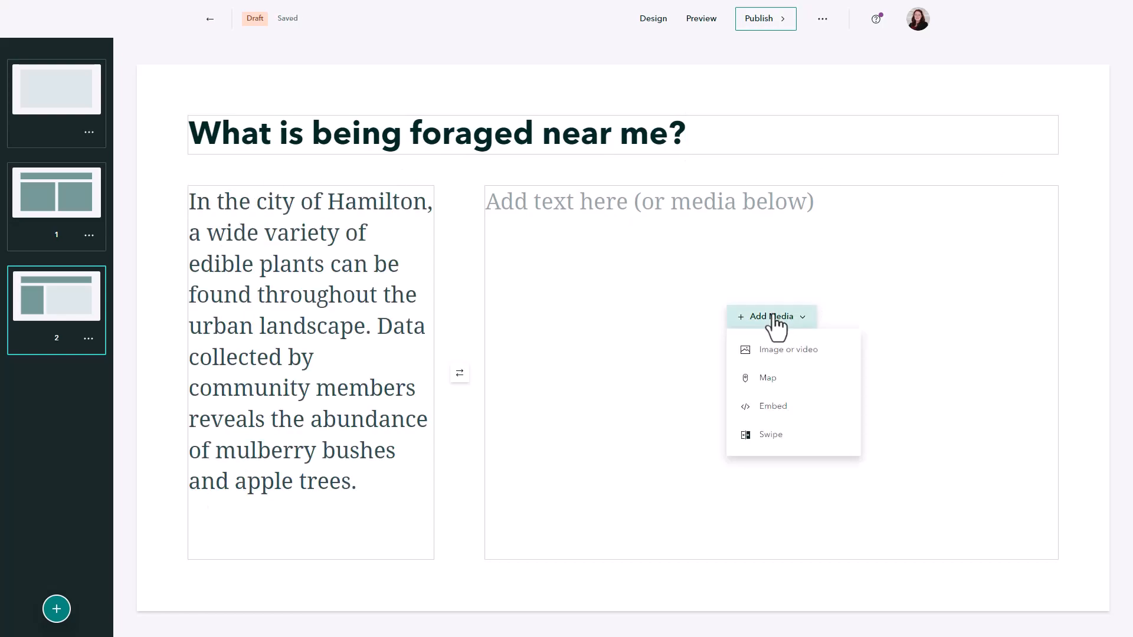
pyautogui.click(766, 377)
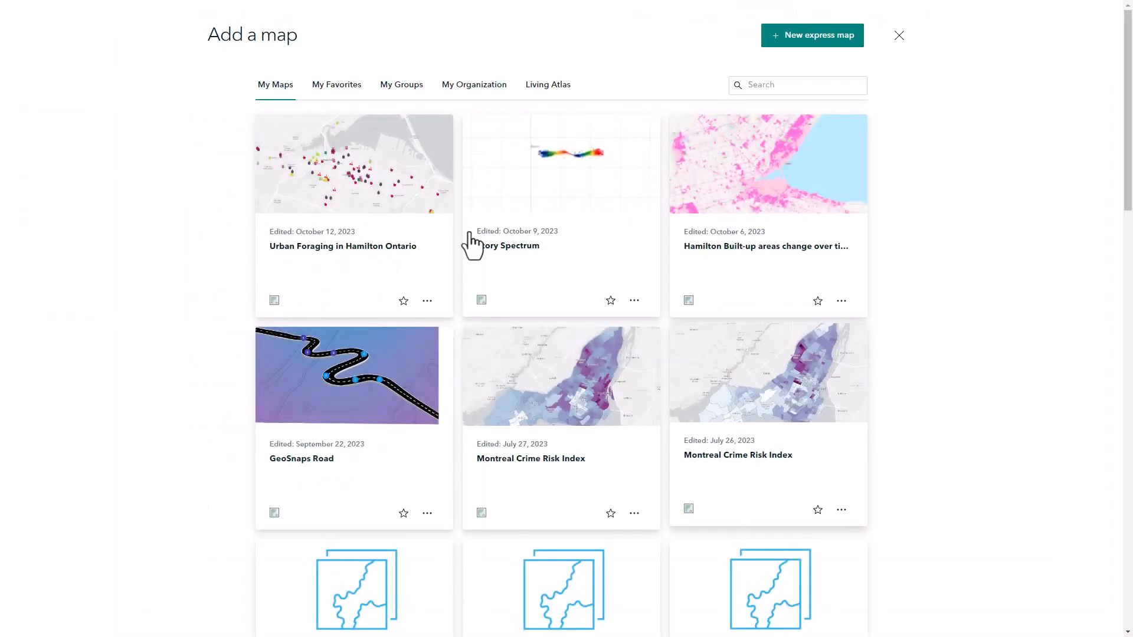
pyautogui.click(353, 164)
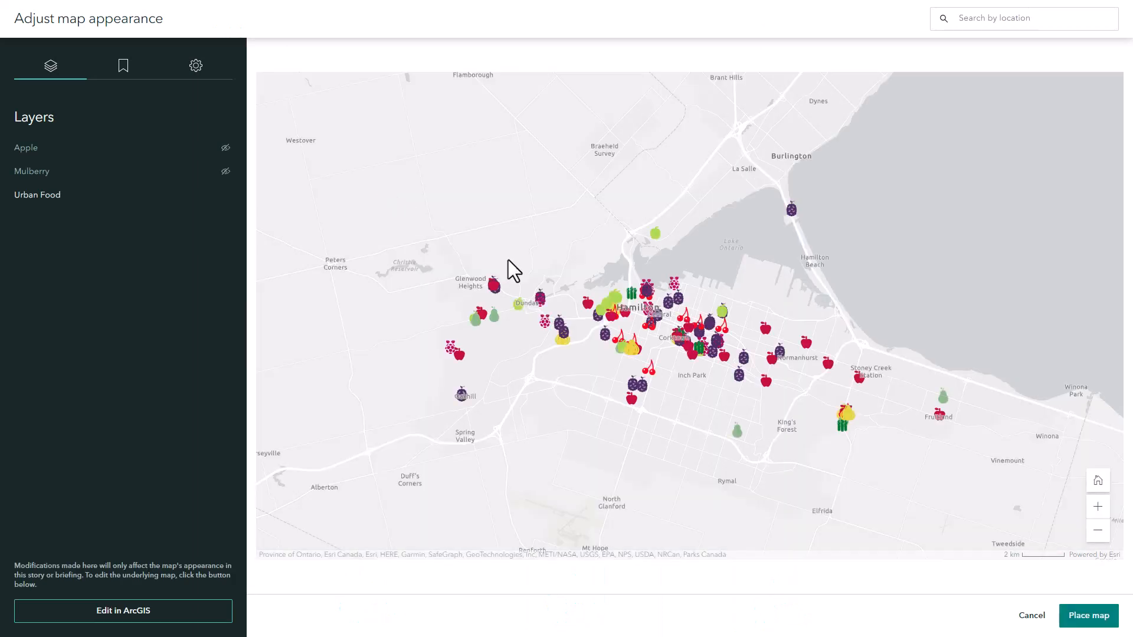
pyautogui.click(1087, 615)
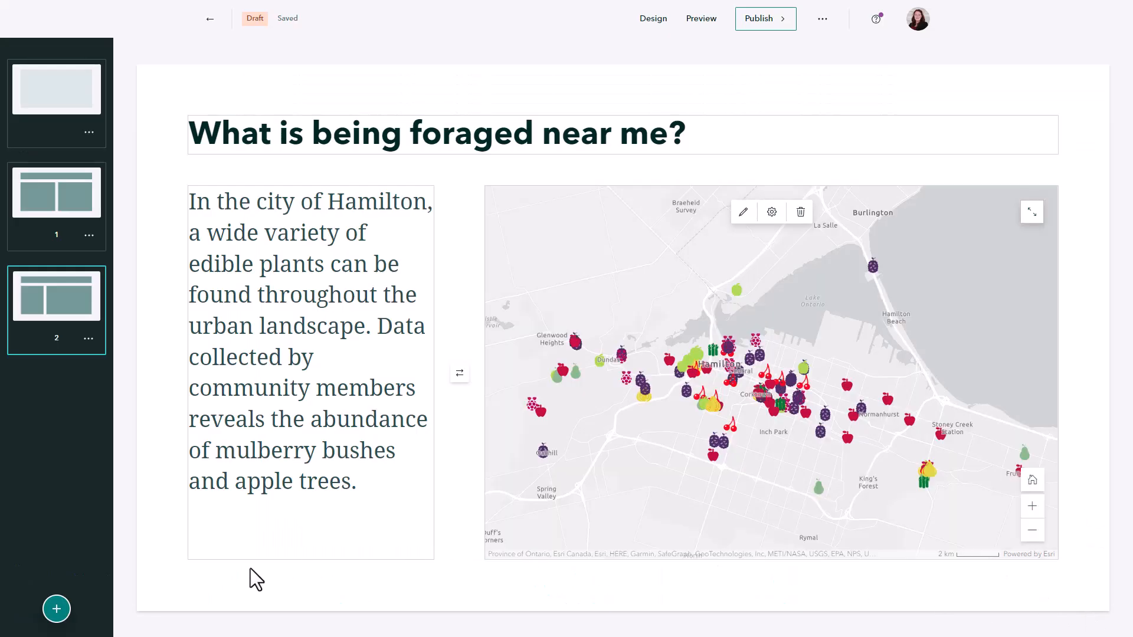
pyautogui.moveTo(56, 609)
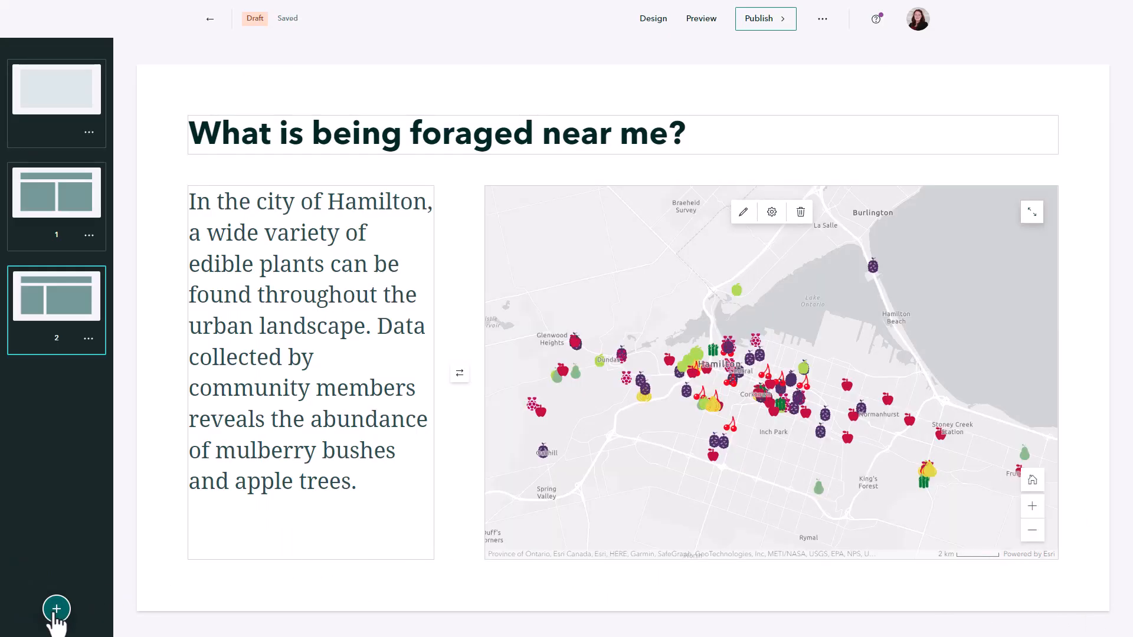
# Add a slide titled 'An example of urban foraging in California' with the YouTube video.
pyautogui.click(56, 609)
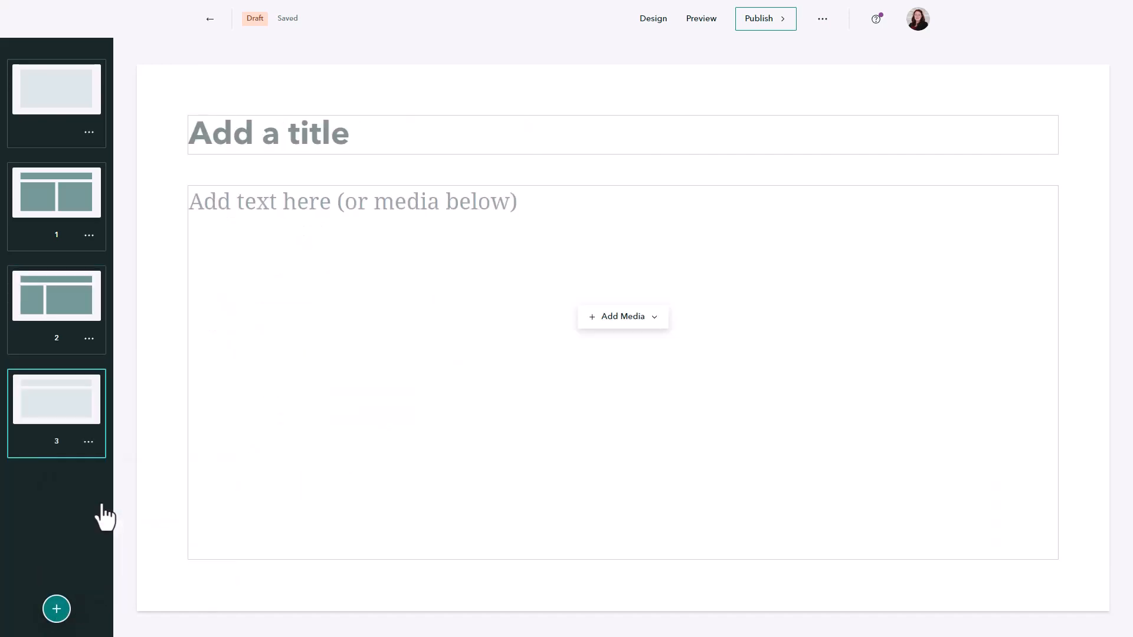
pyautogui.write('An example of urban foraging in California')
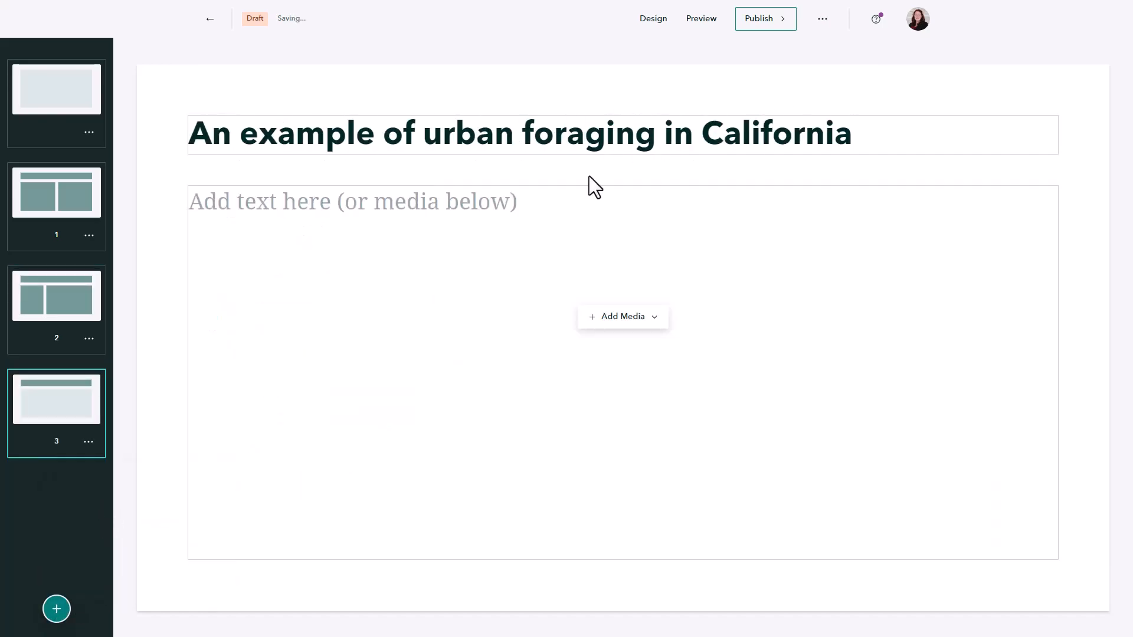
pyautogui.click(621, 316)
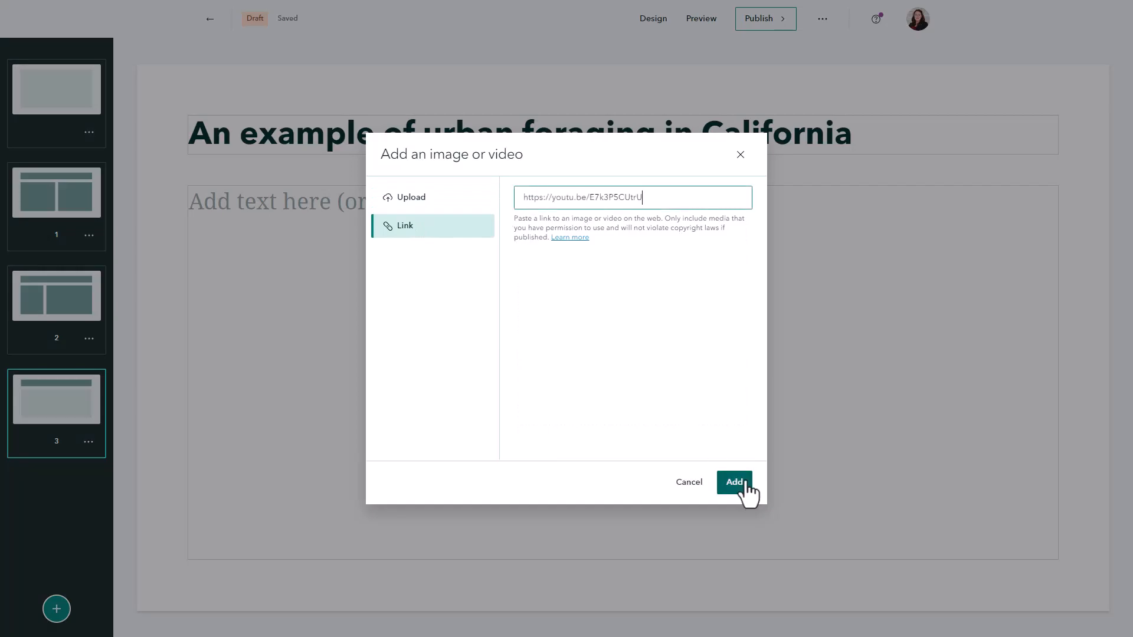
pyautogui.click(734, 482)
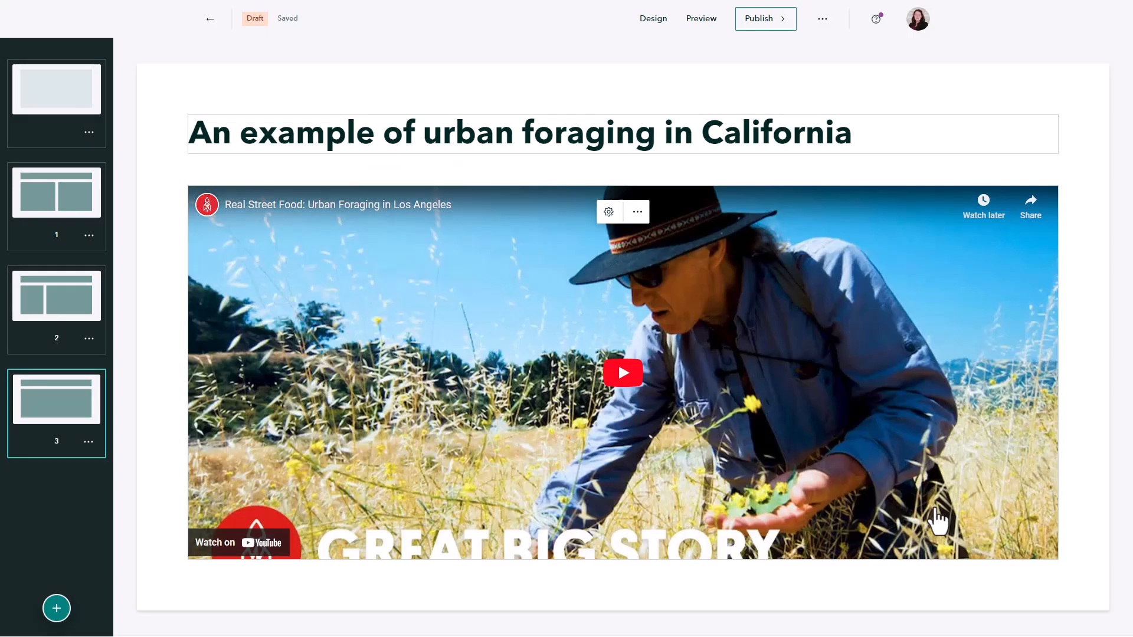
pyautogui.moveTo(651, 18)
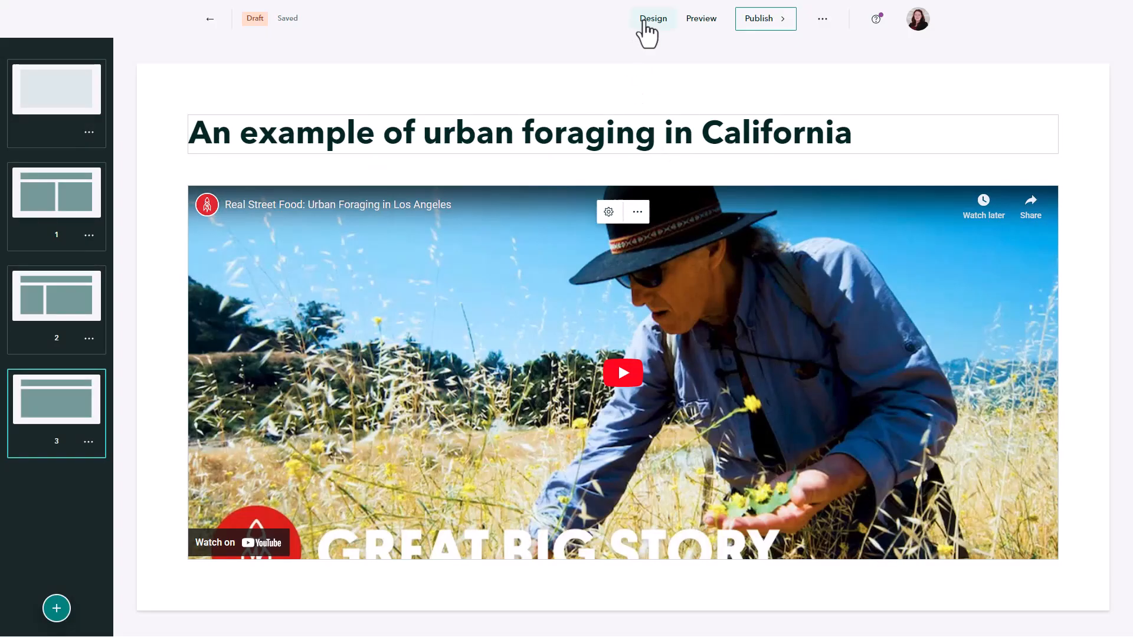
pyautogui.click(651, 19)
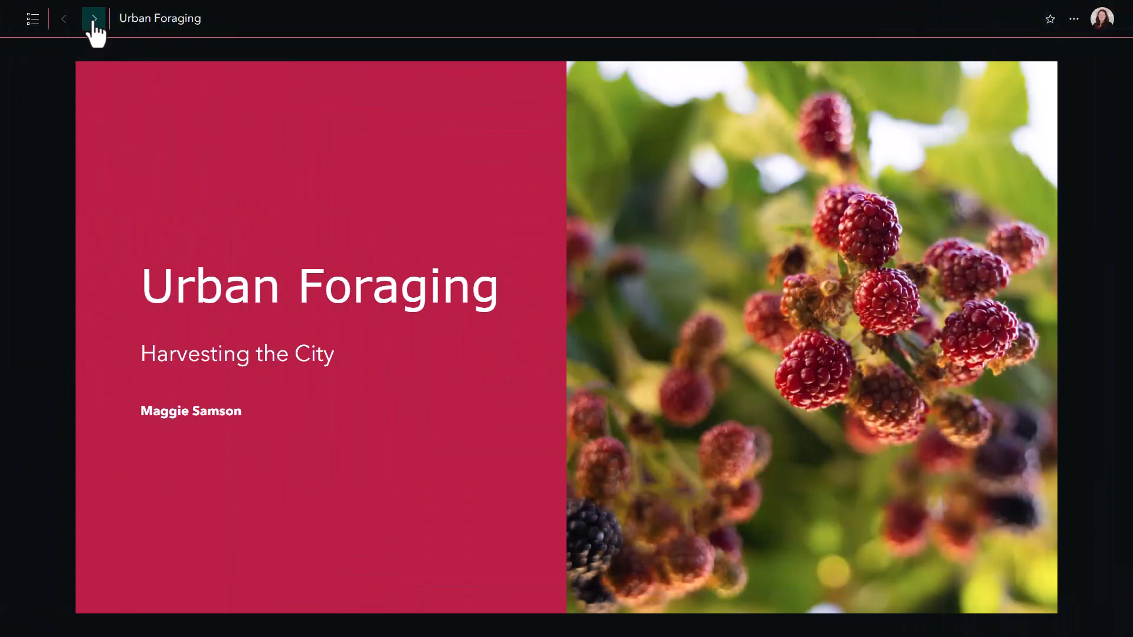
# Advance the red-themed briefing three slides to the California video slide.
pyautogui.click(93, 19)
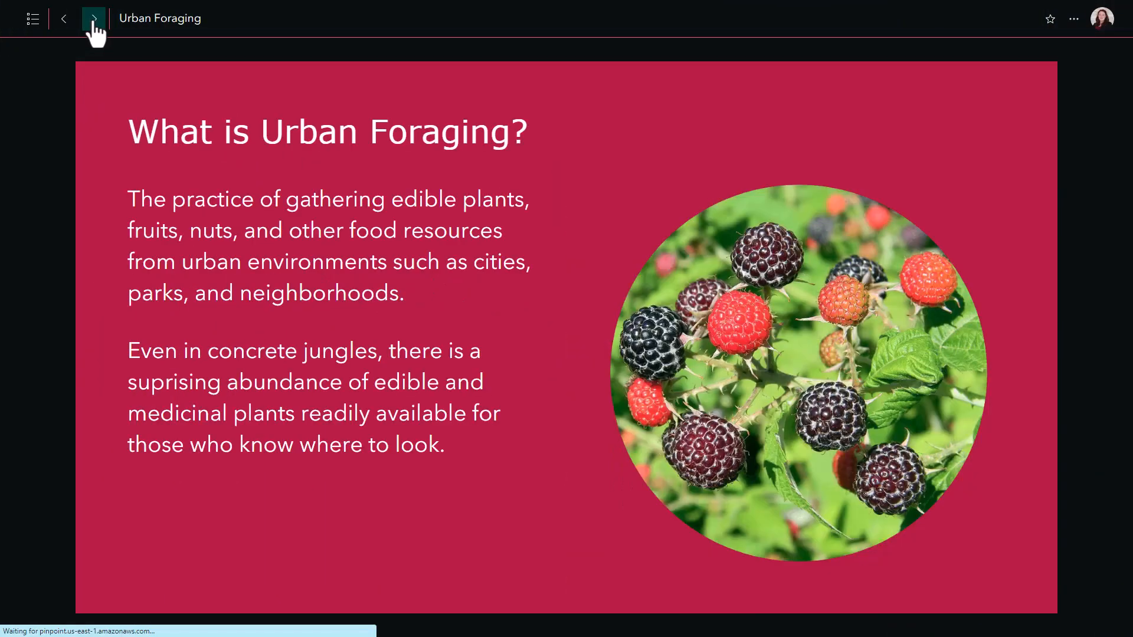
pyautogui.click(93, 18)
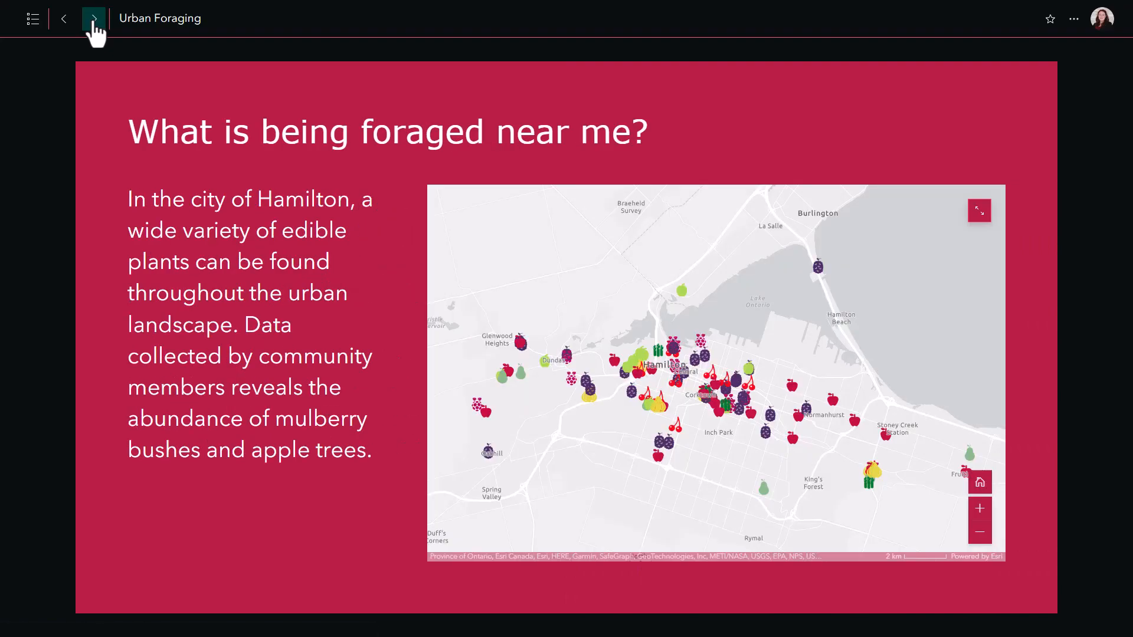
pyautogui.click(93, 19)
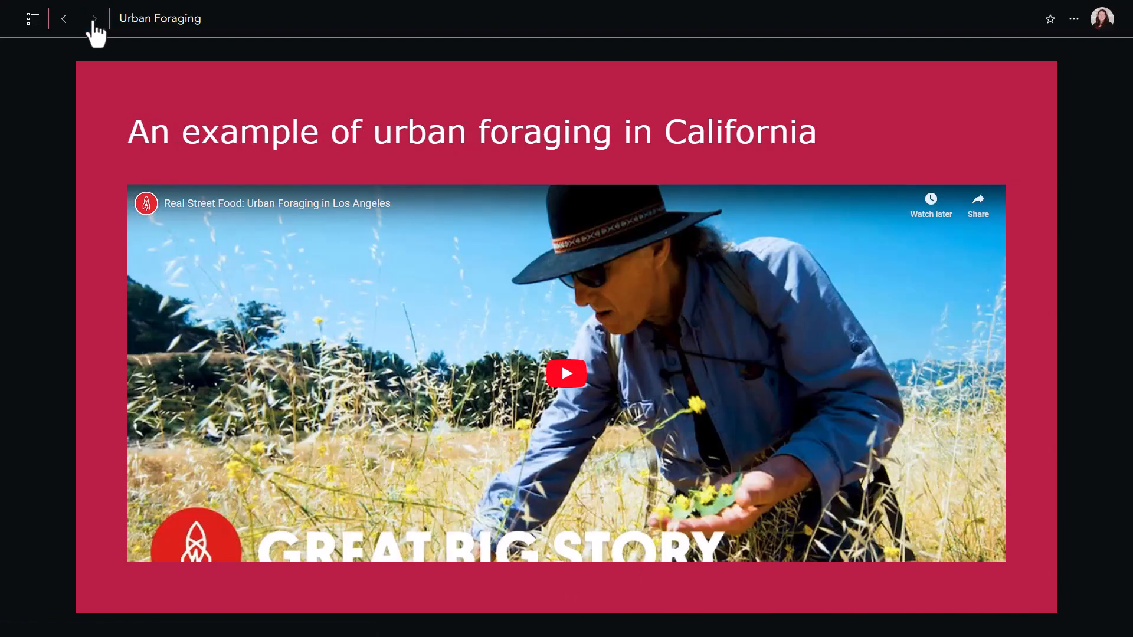